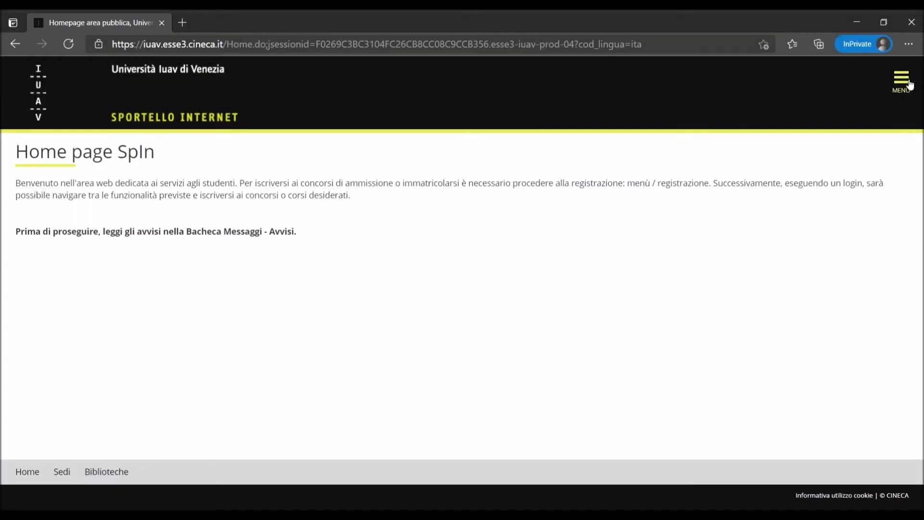
Step: Switch the portal language to English and reopen the site menu showing Reserved Area options
click(901, 77)
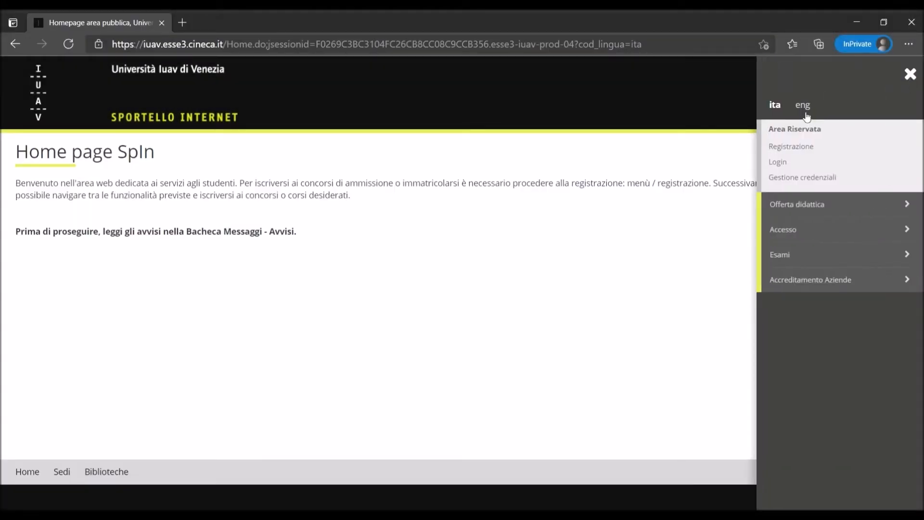
click(801, 104)
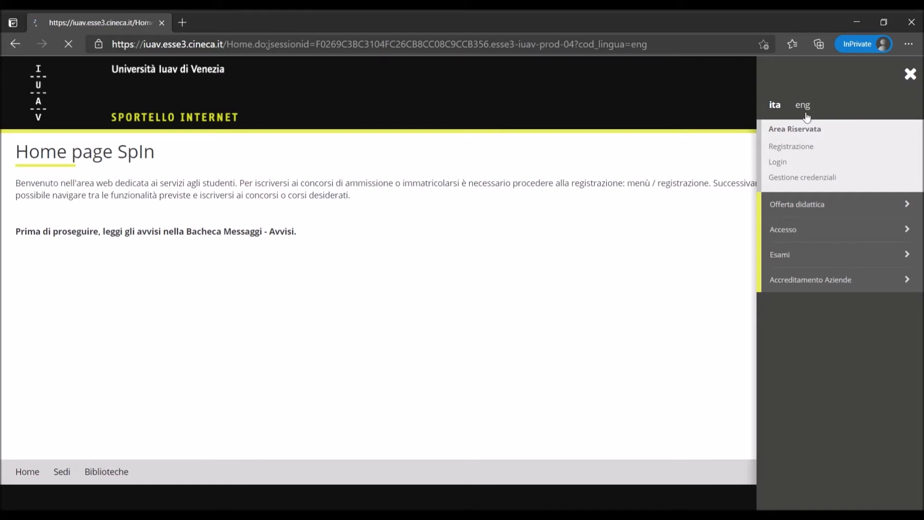
click(801, 104)
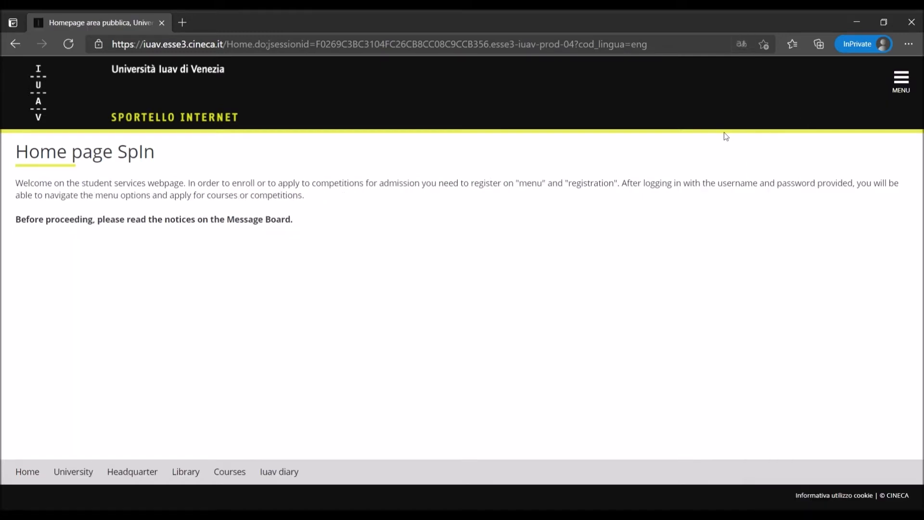
mouse_move(900, 80)
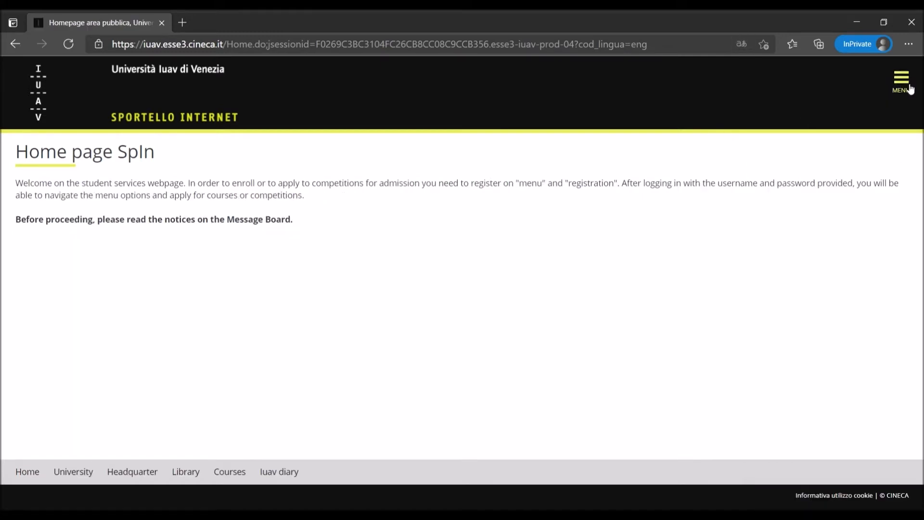
click(900, 81)
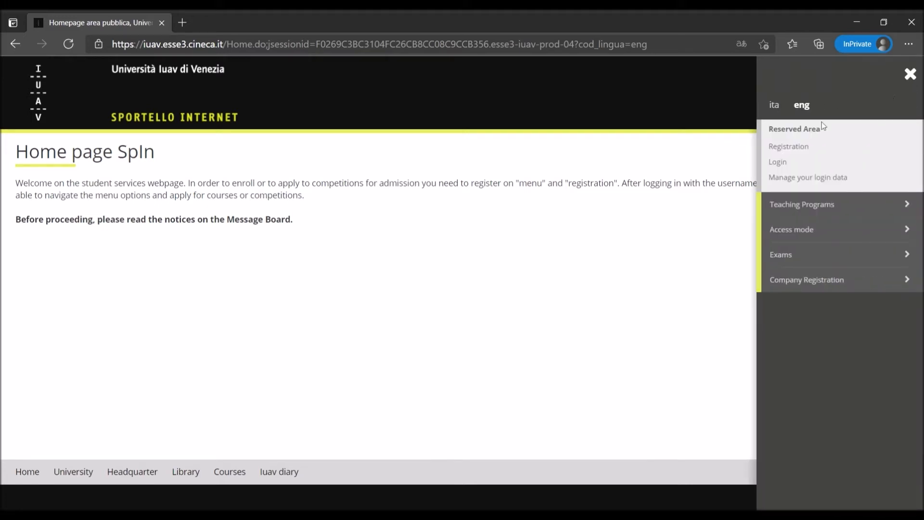
Step: Go to the Registration page from the menu and start the Iuav registration
click(788, 146)
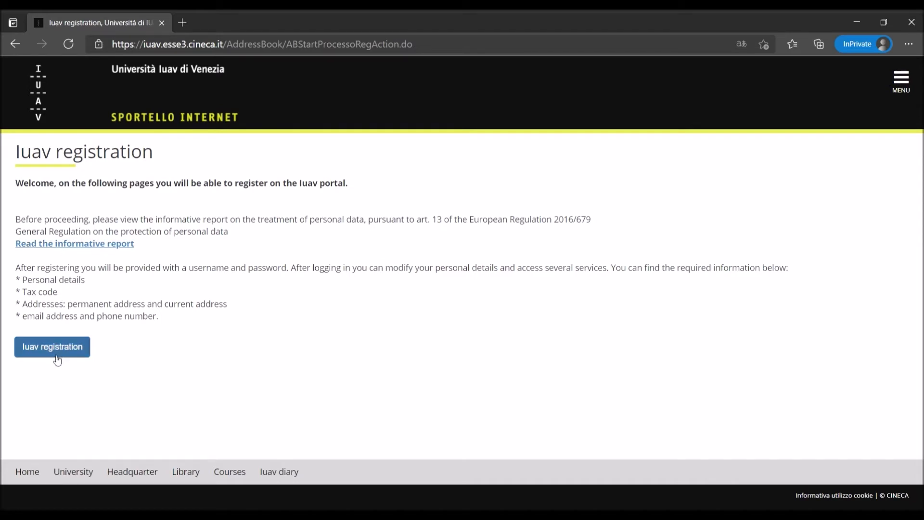
click(52, 347)
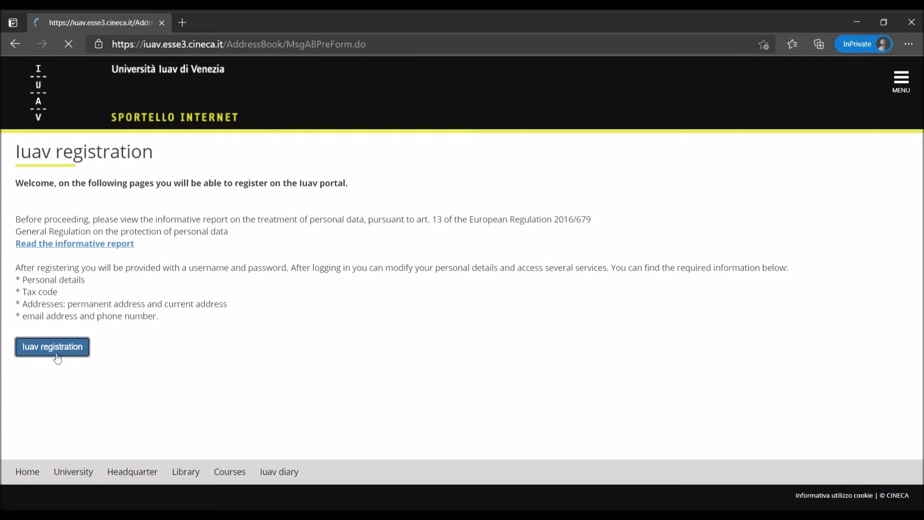
Step: Tick 'I am an international student with no Italian tax code' and continue to the next step
click(52, 346)
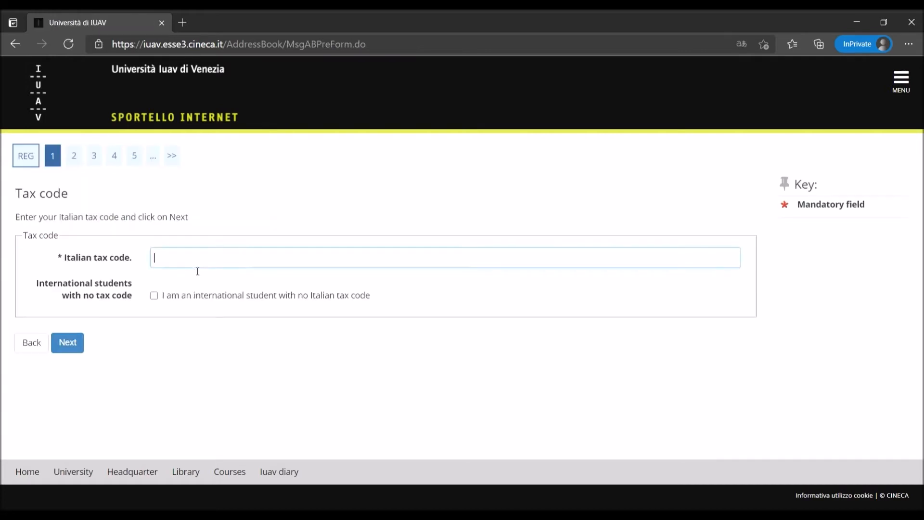
text(LAJSID)
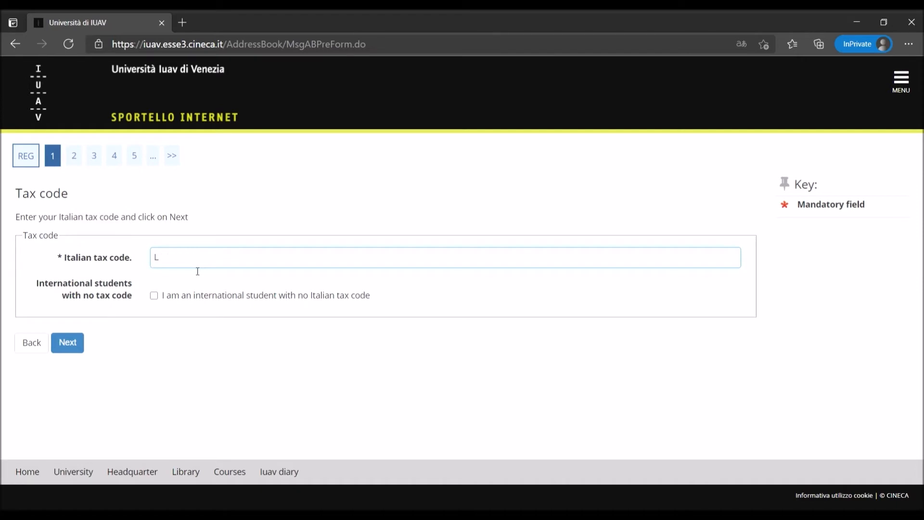
click(153, 294)
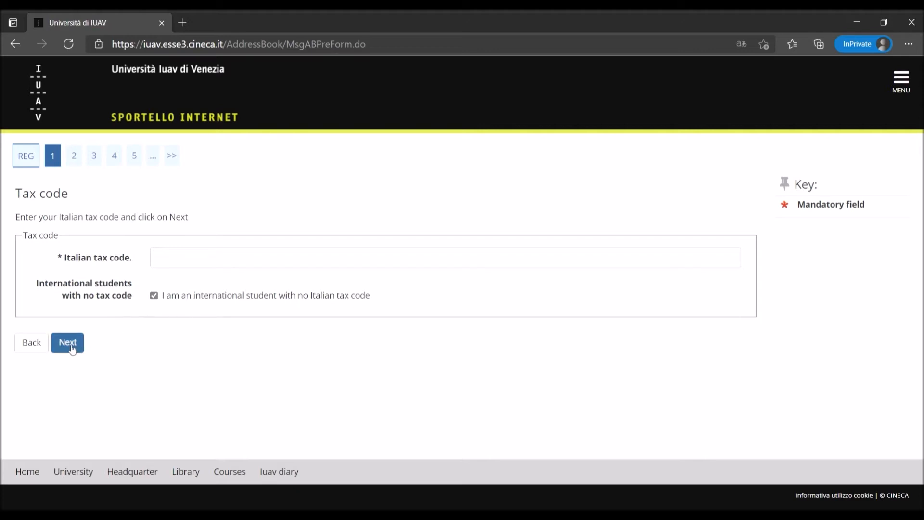
click(67, 342)
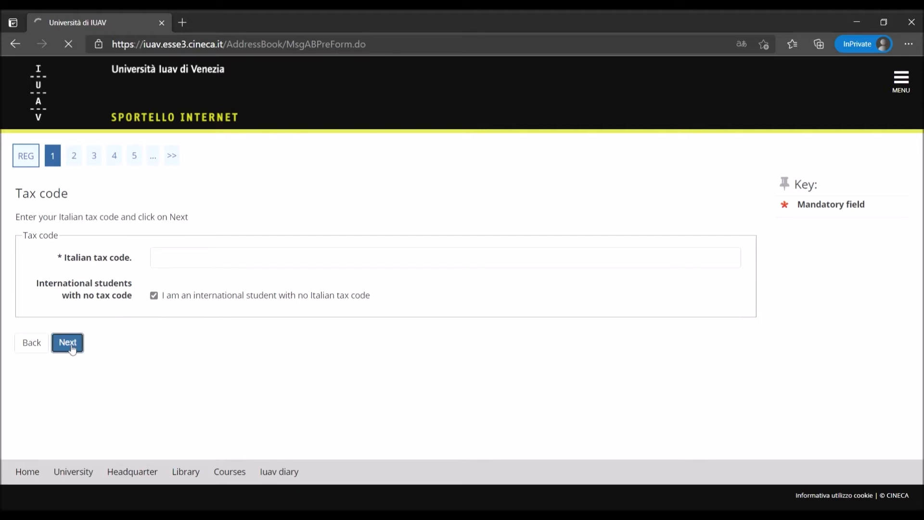
click(66, 343)
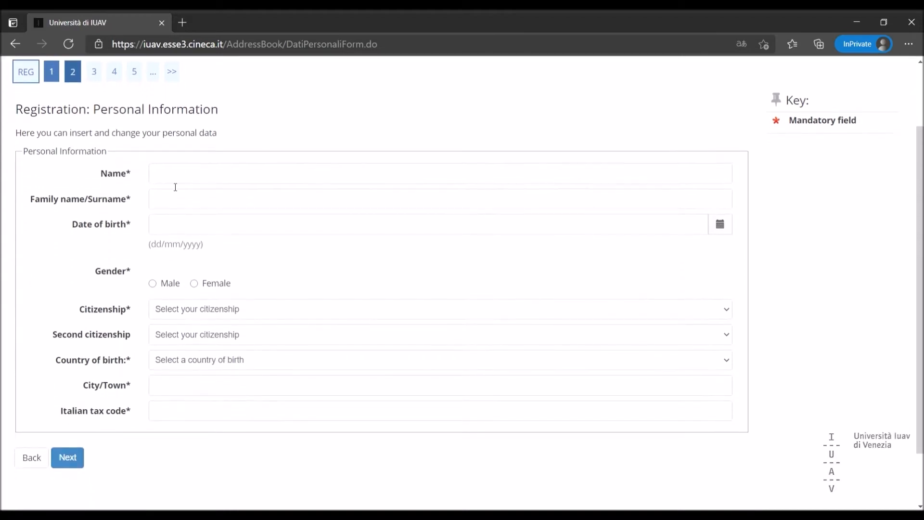
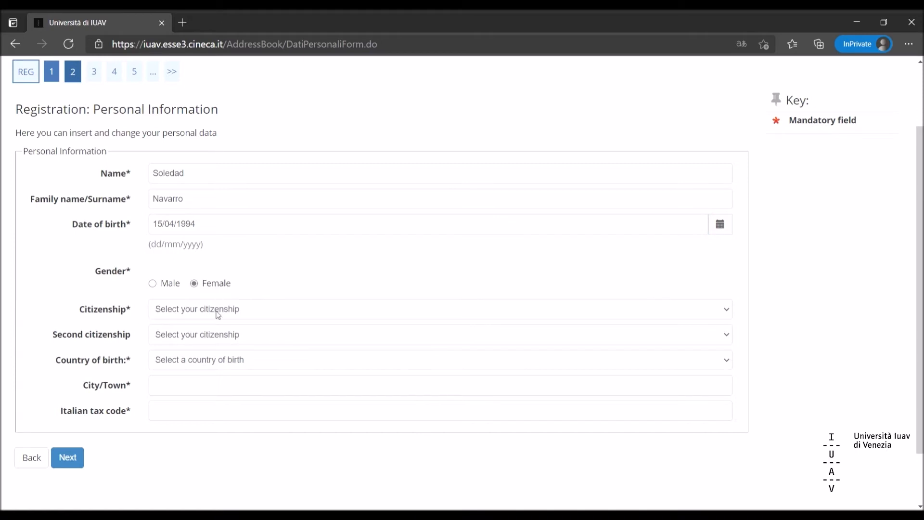
Step: Set citizenship and country of birth to NICARAGUA, city Managua, and have the tax code auto-calculated
click(439, 308)
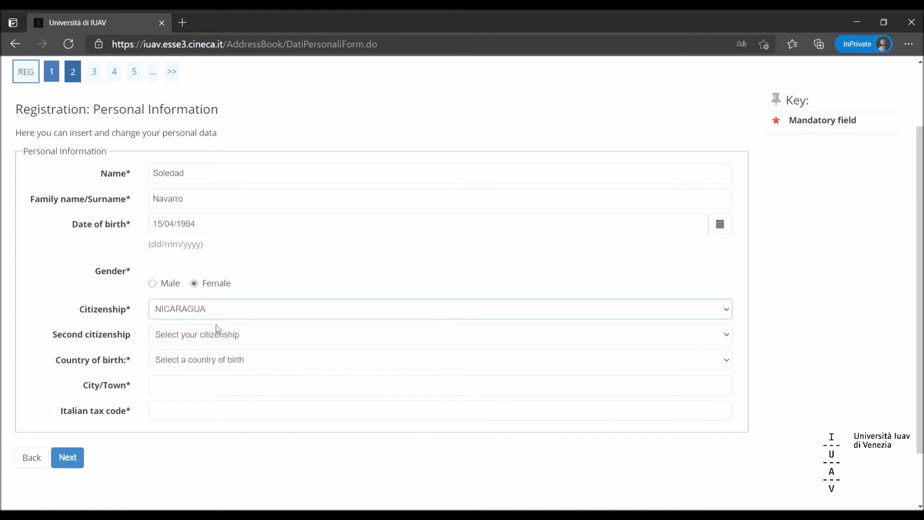
click(439, 359)
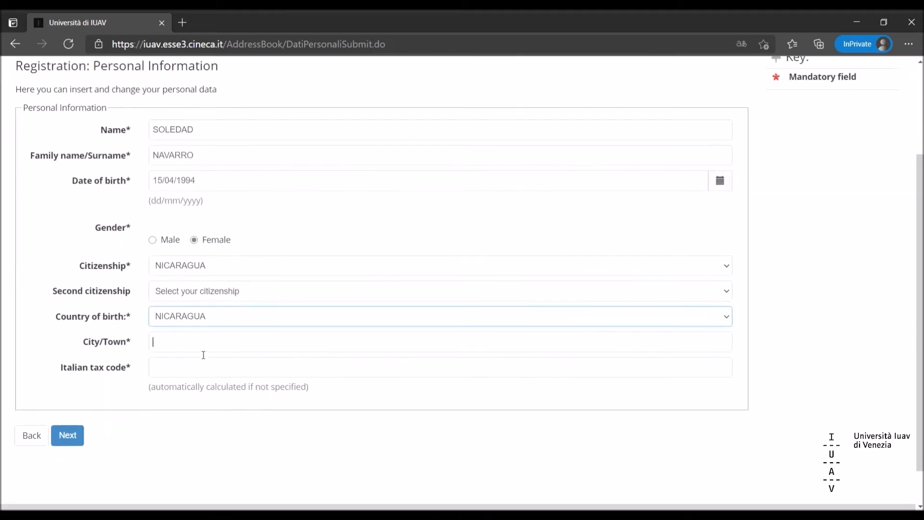
text(Managua)
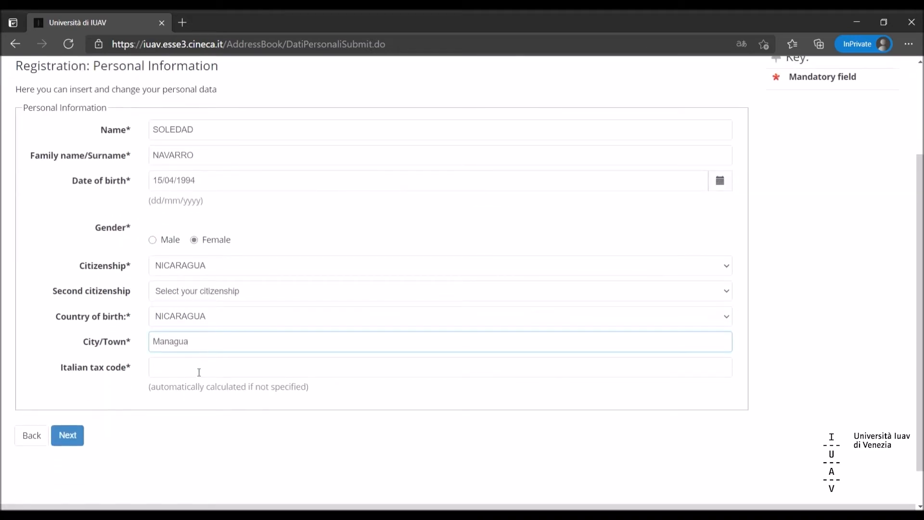
click(440, 367)
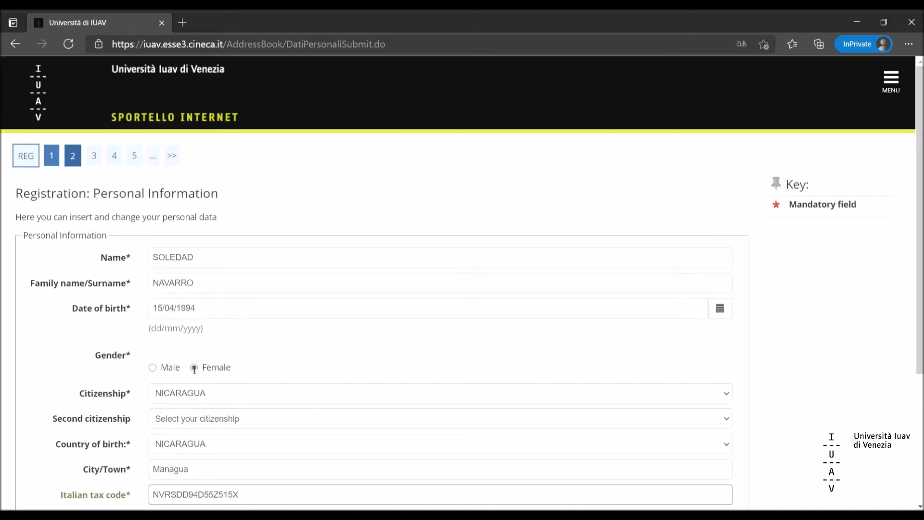
scroll(down, 3)
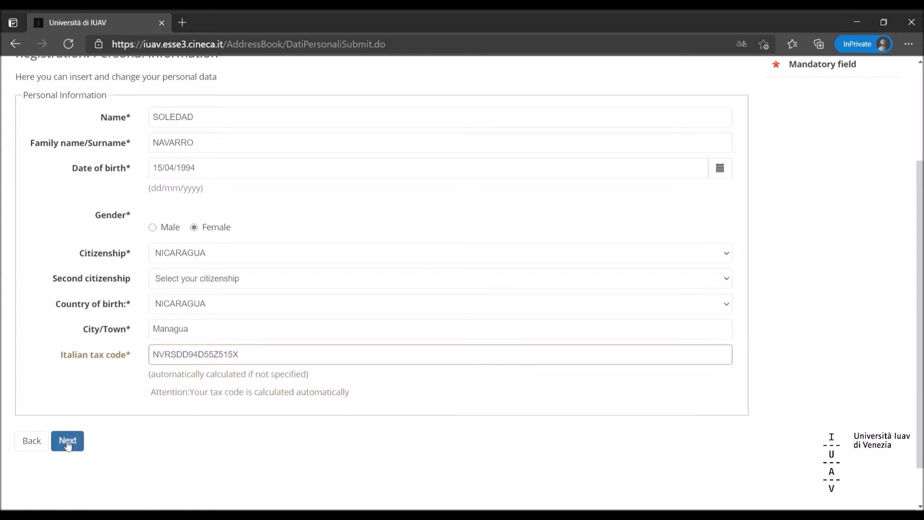
Step: Submit personal information and start the permanent address with country NICARAGUA, city Managua and street 'Av'
click(67, 441)
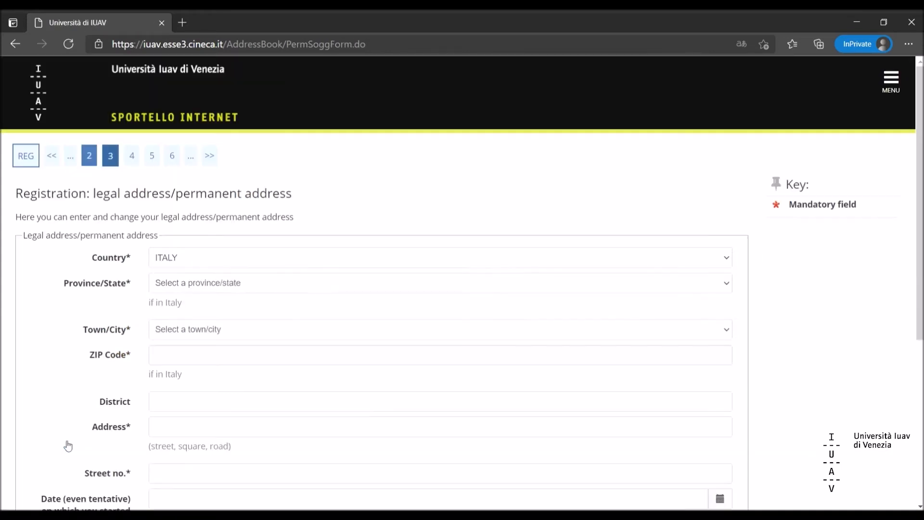
scroll(down, 3)
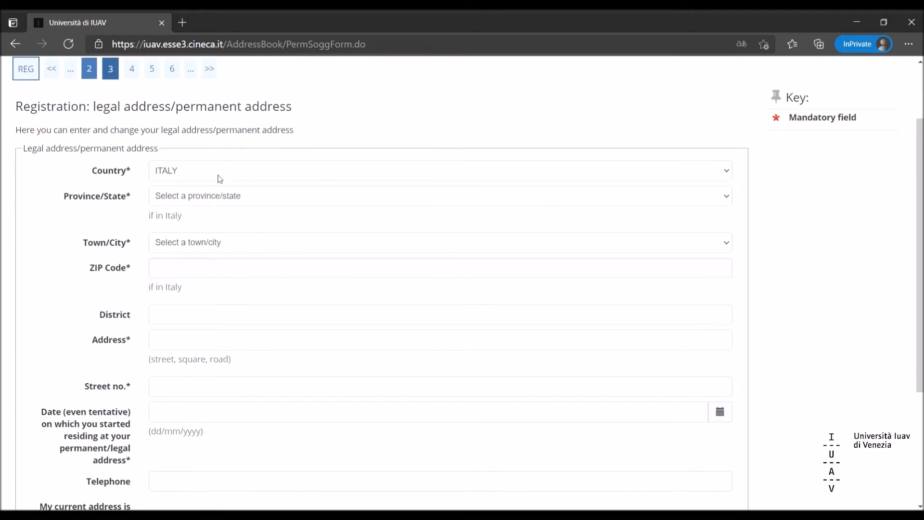
click(440, 170)
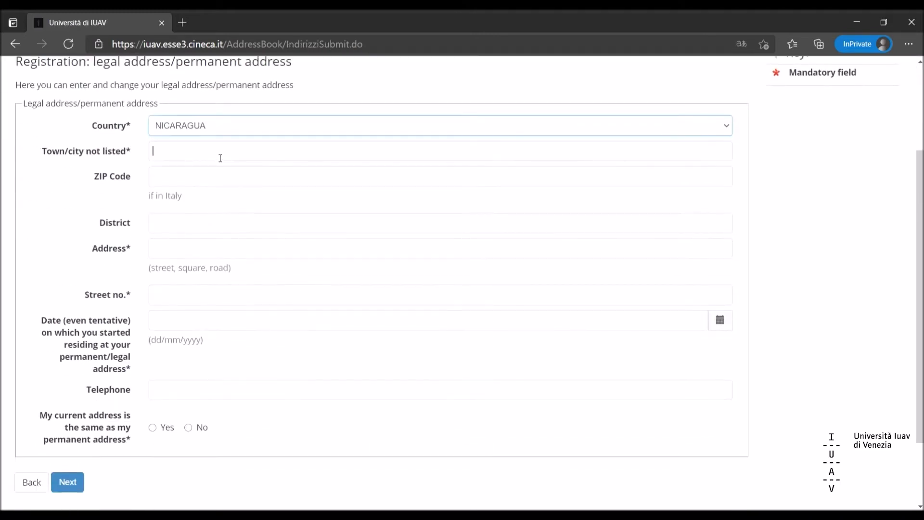
text(Managua)
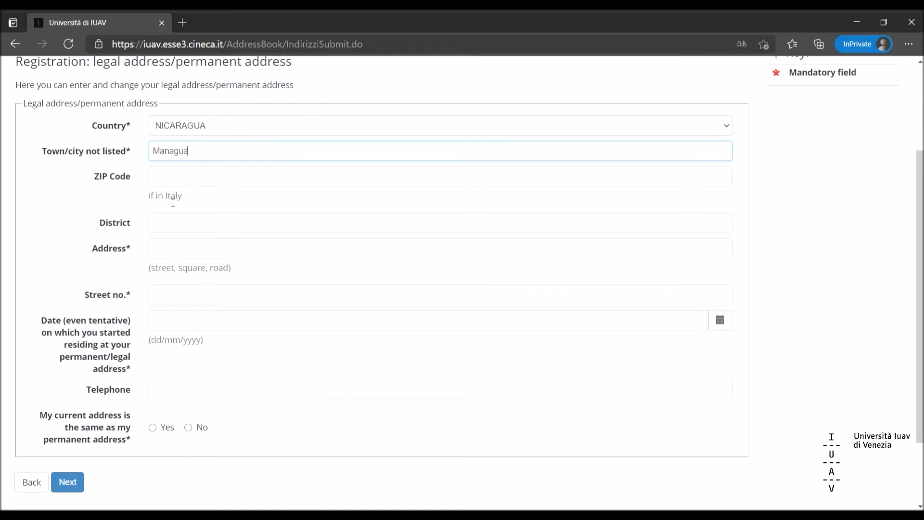
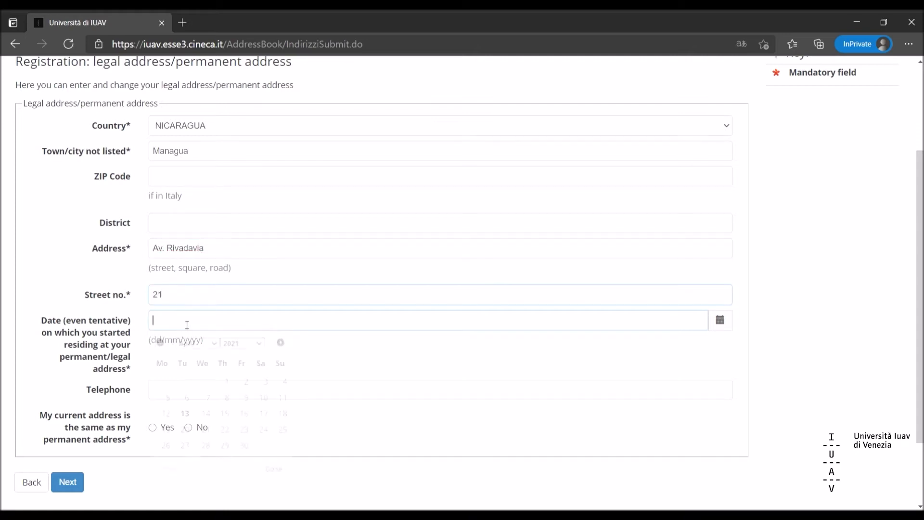
text(15/04/1994)
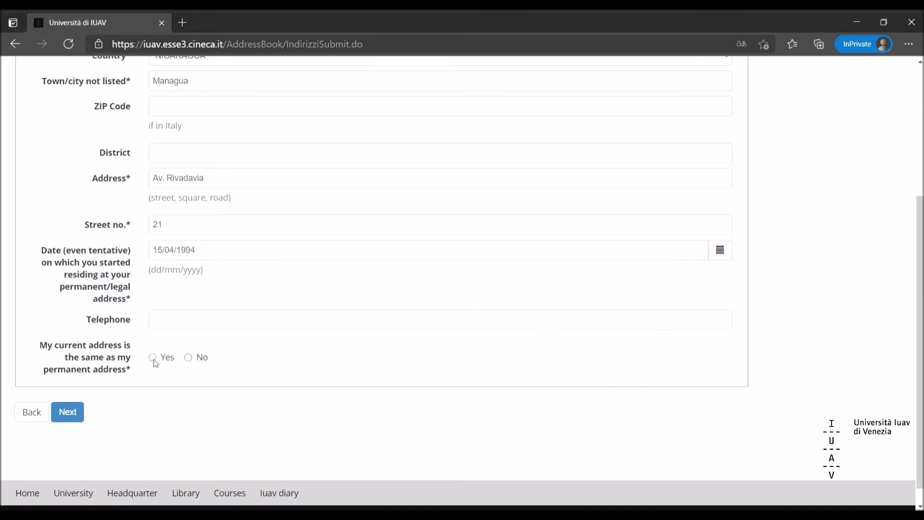
click(152, 357)
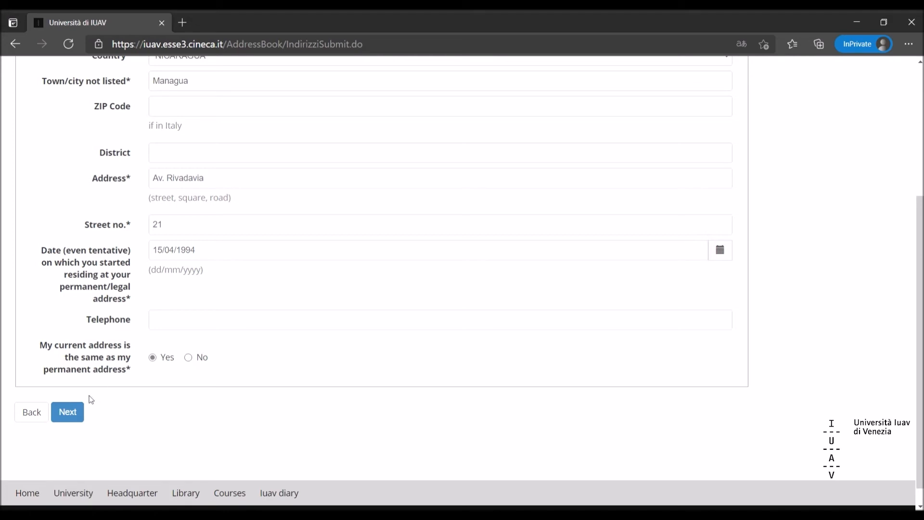
click(68, 411)
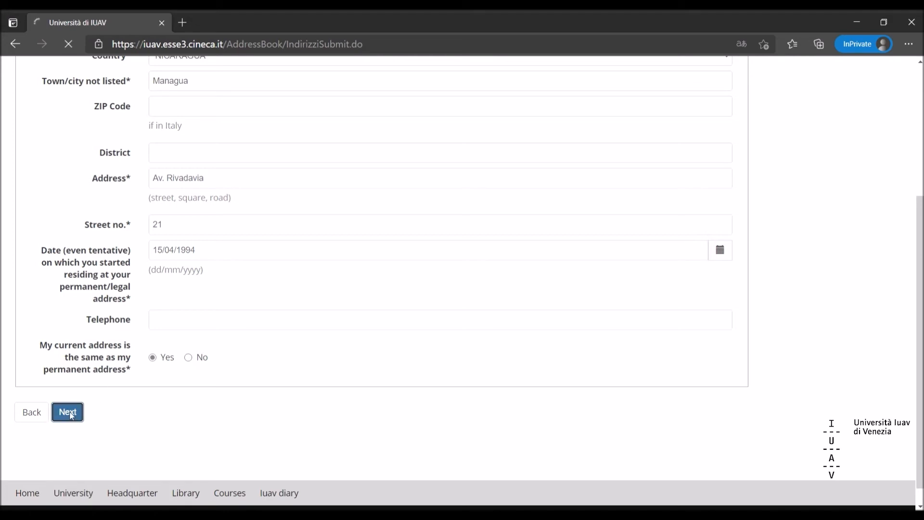
click(68, 411)
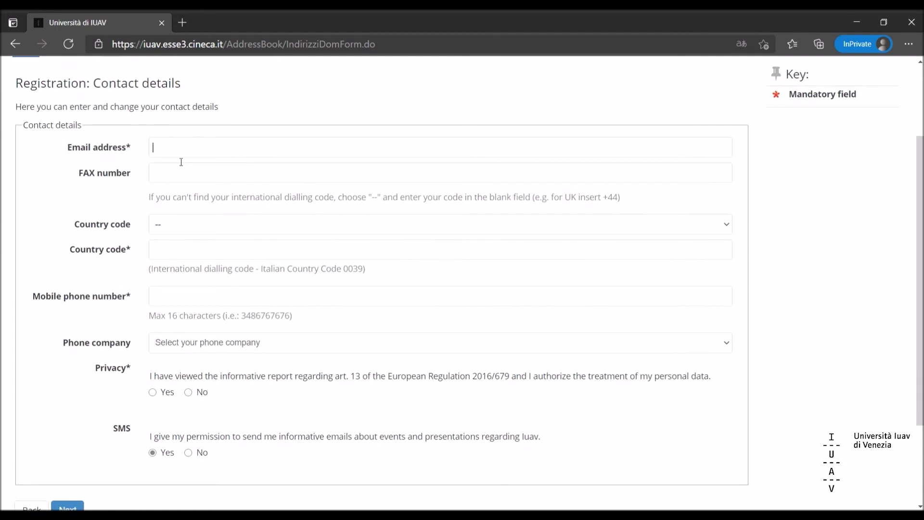
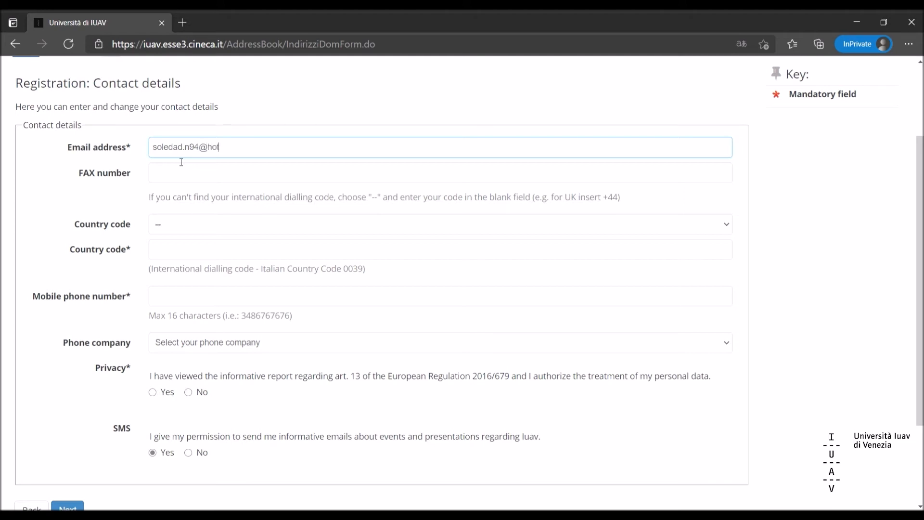
click(440, 248)
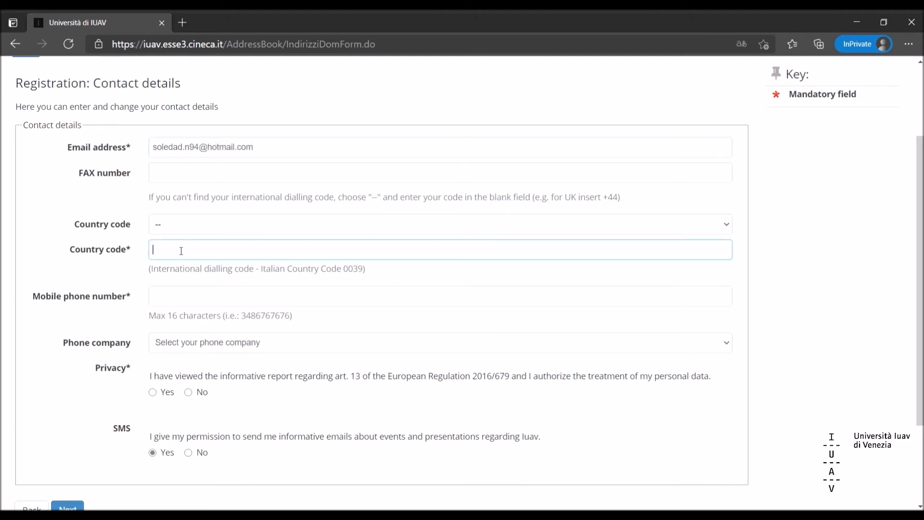
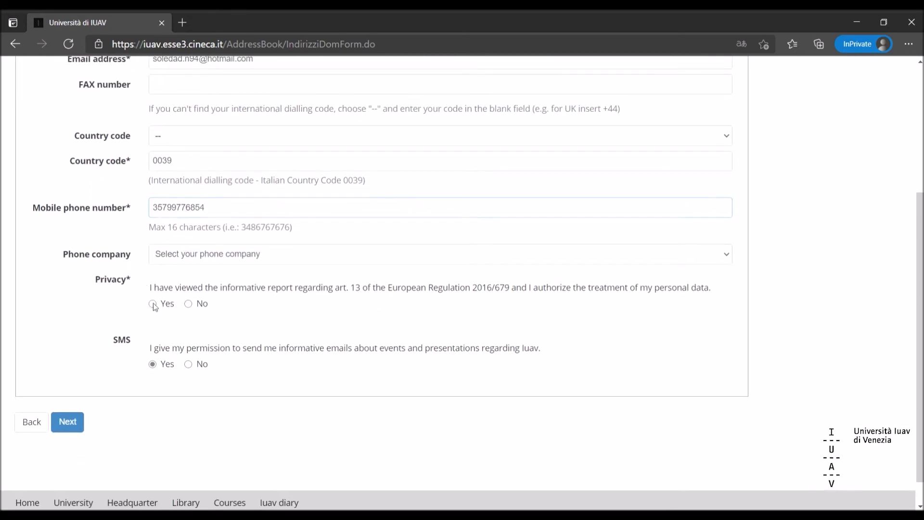
click(153, 303)
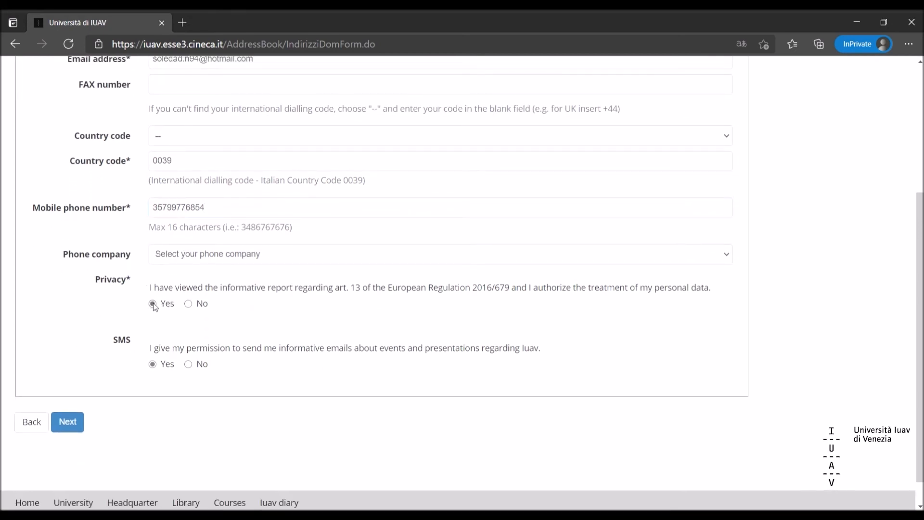
scroll(down, 3)
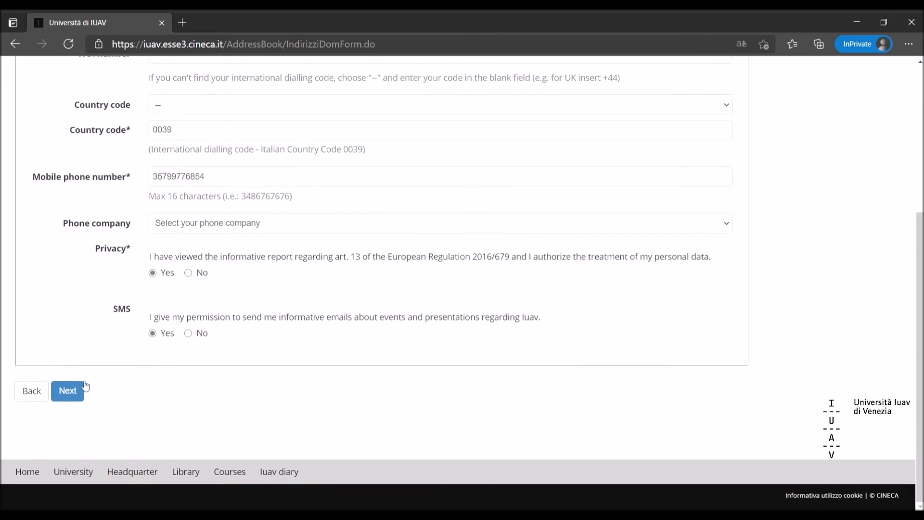
click(67, 391)
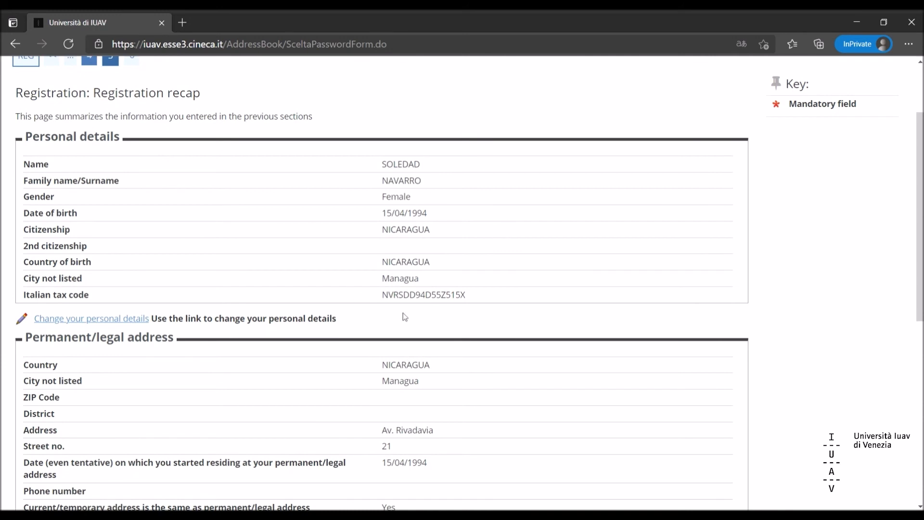
Step: Review the registration recap through all sections and confirm it
scroll(down, 3)
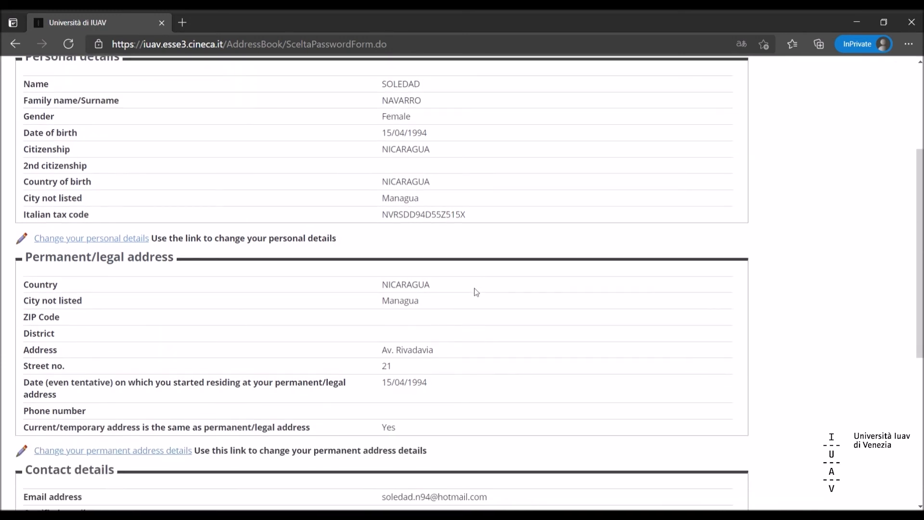
mouse_move(98, 238)
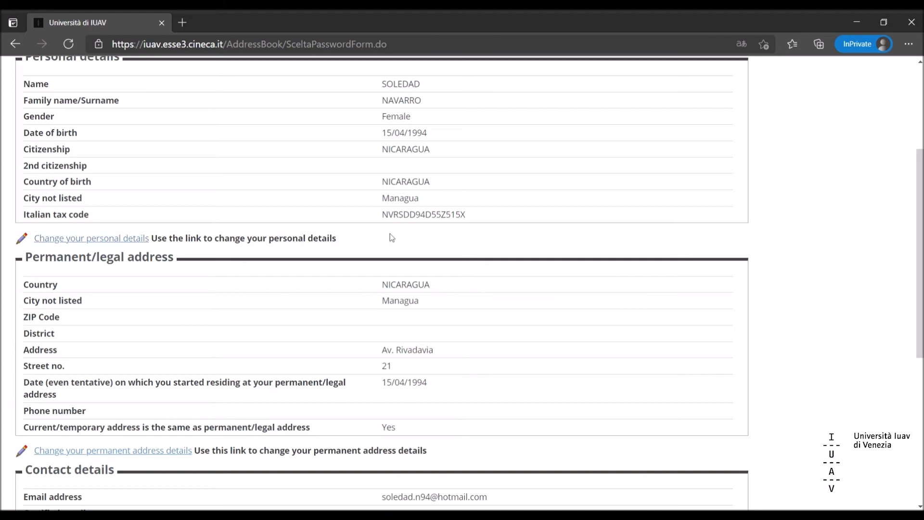
scroll(down, 3)
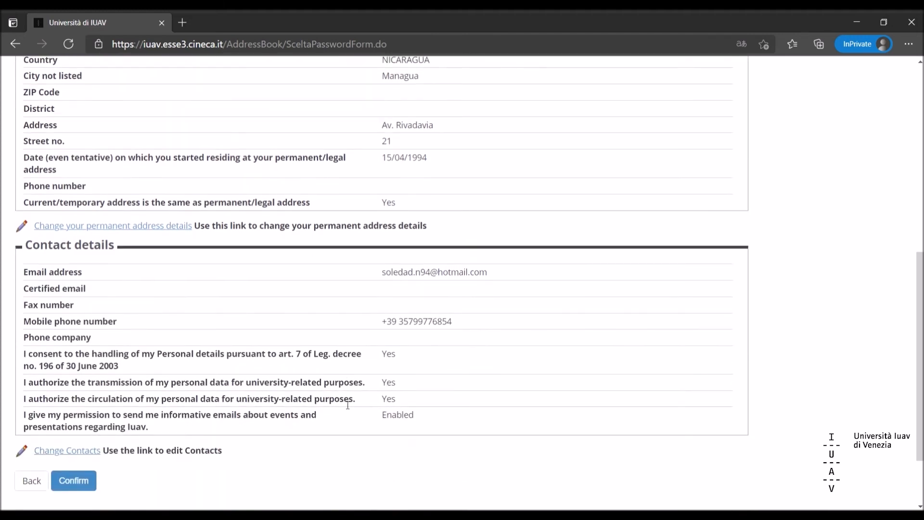
scroll(down, 3)
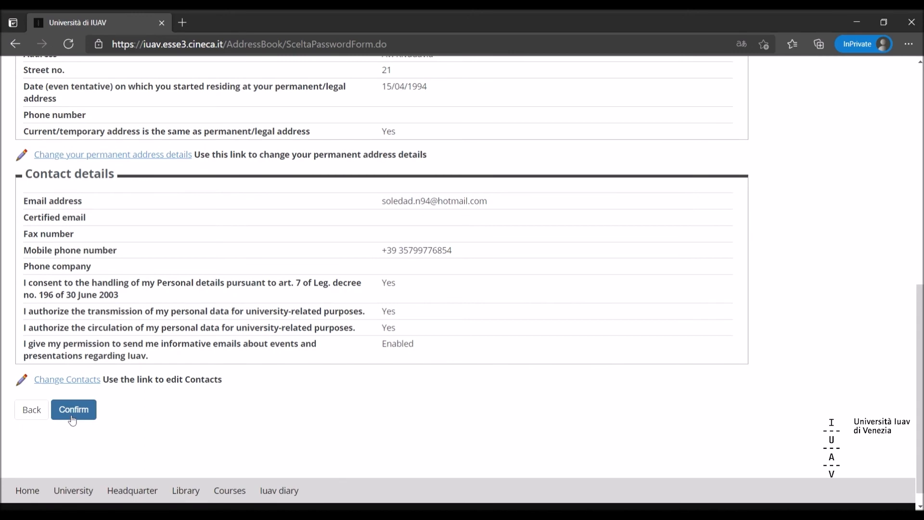
click(73, 409)
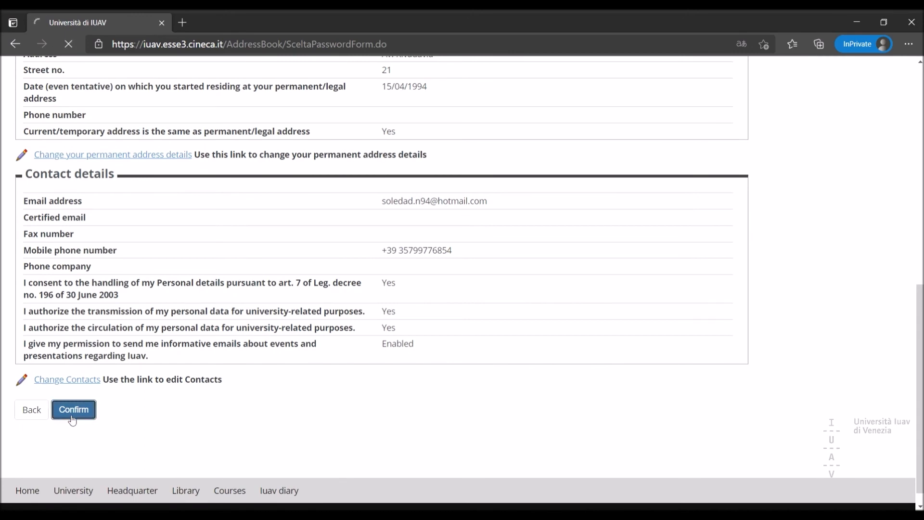
Step: View the Registration successful page with the issued username and password, then proceed to Login
click(73, 409)
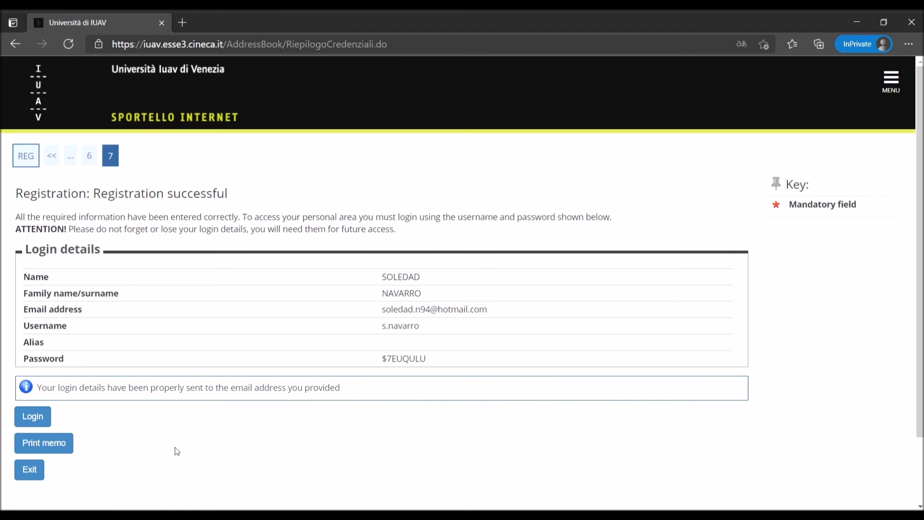
mouse_move(232, 206)
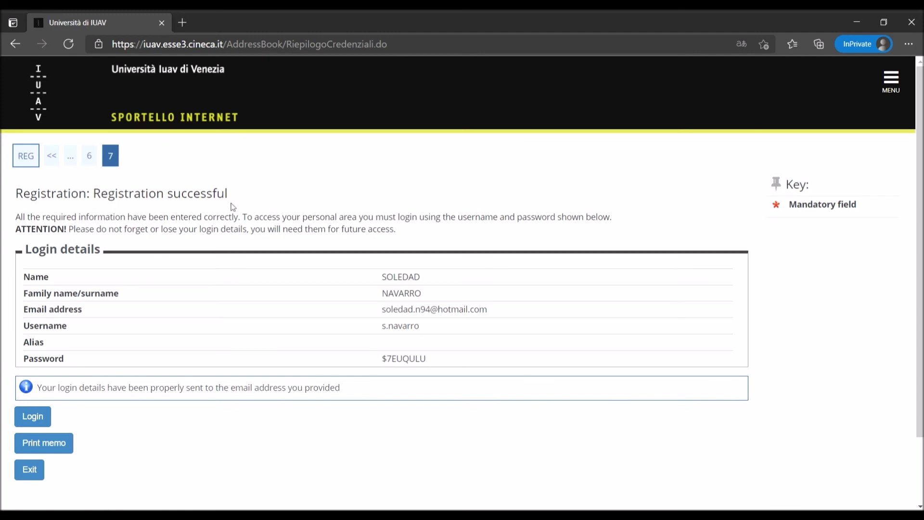
mouse_move(387, 246)
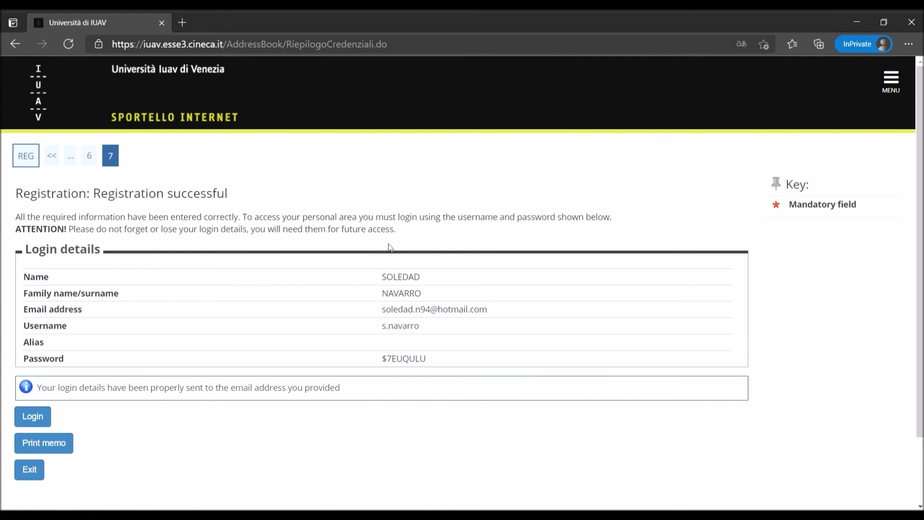
mouse_move(387, 238)
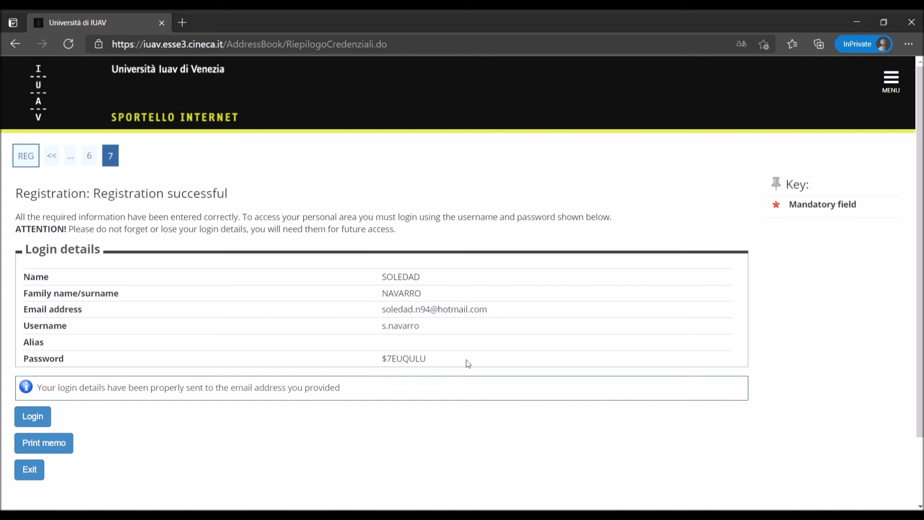
scroll(down, 3)
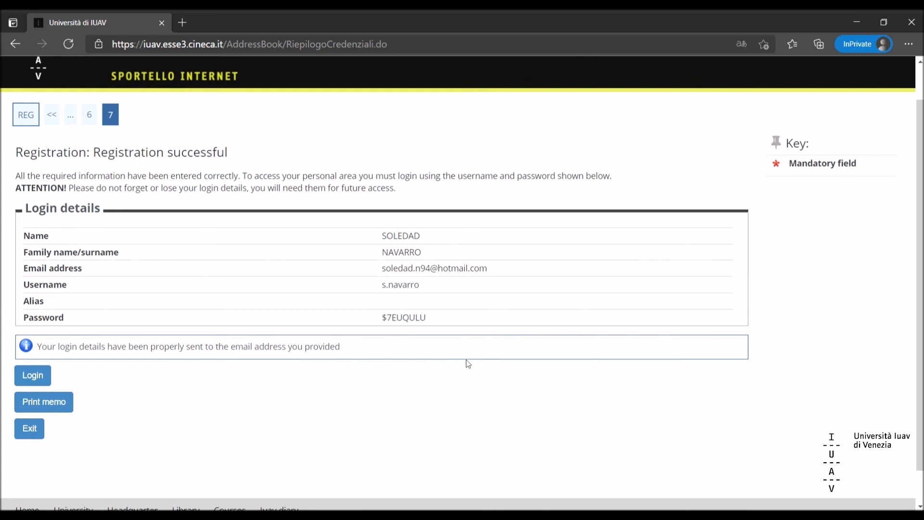
mouse_move(81, 415)
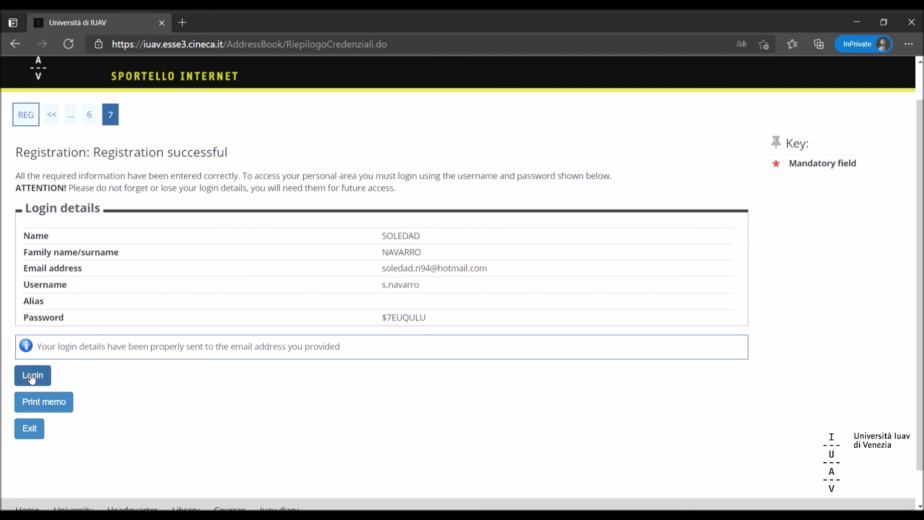
click(32, 375)
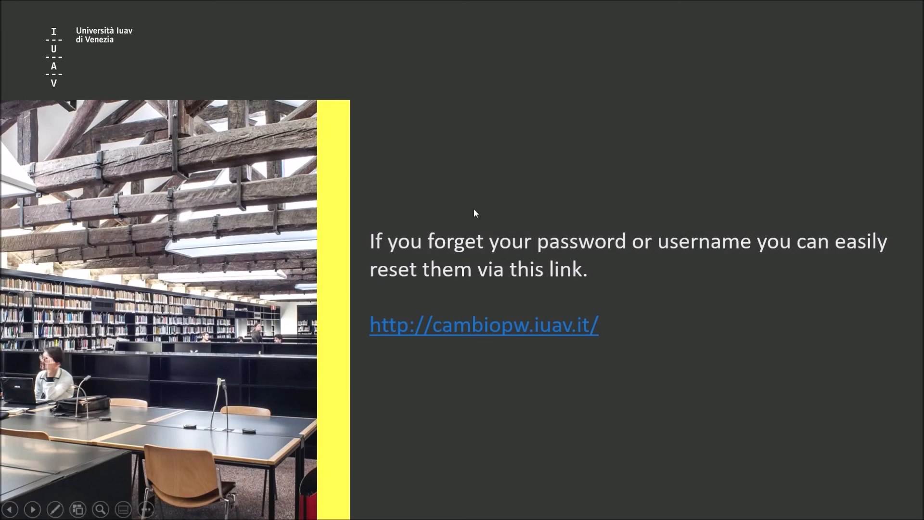
mouse_move(483, 337)
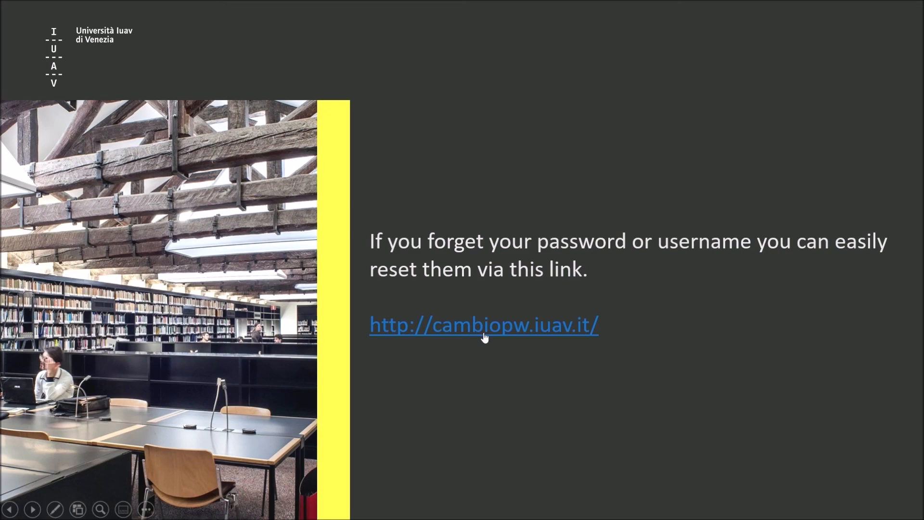